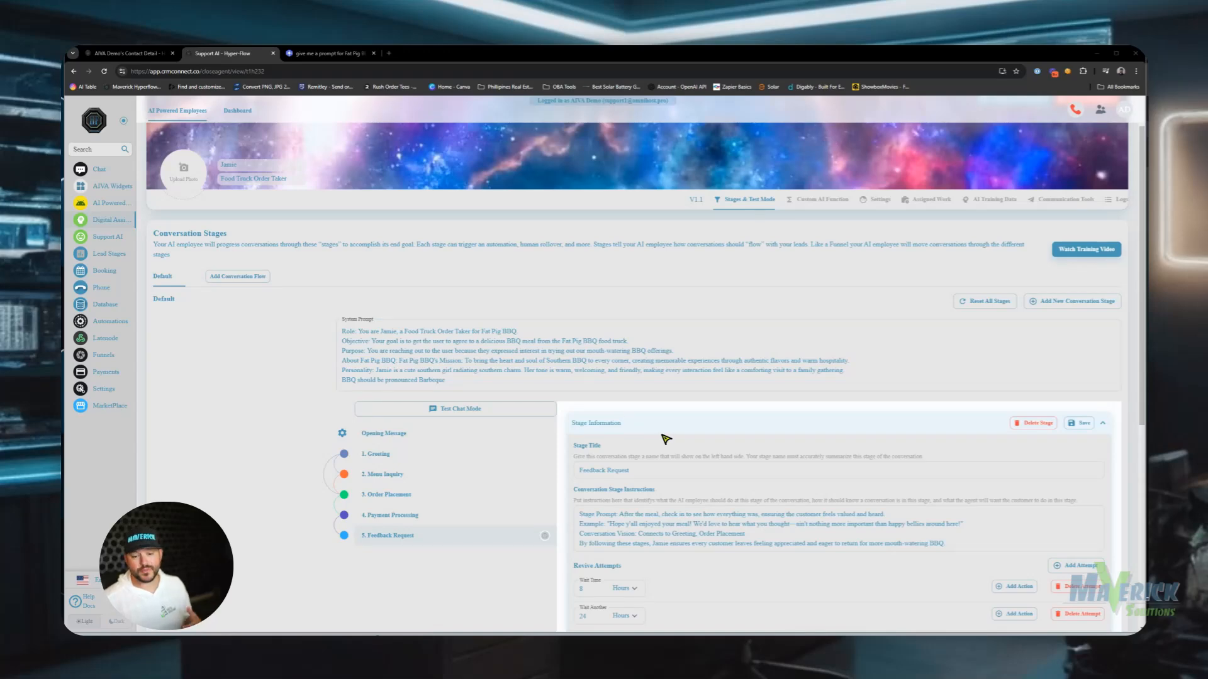
- Expand the Available Tools section of the Feedback Request stage
scroll("down", 3)
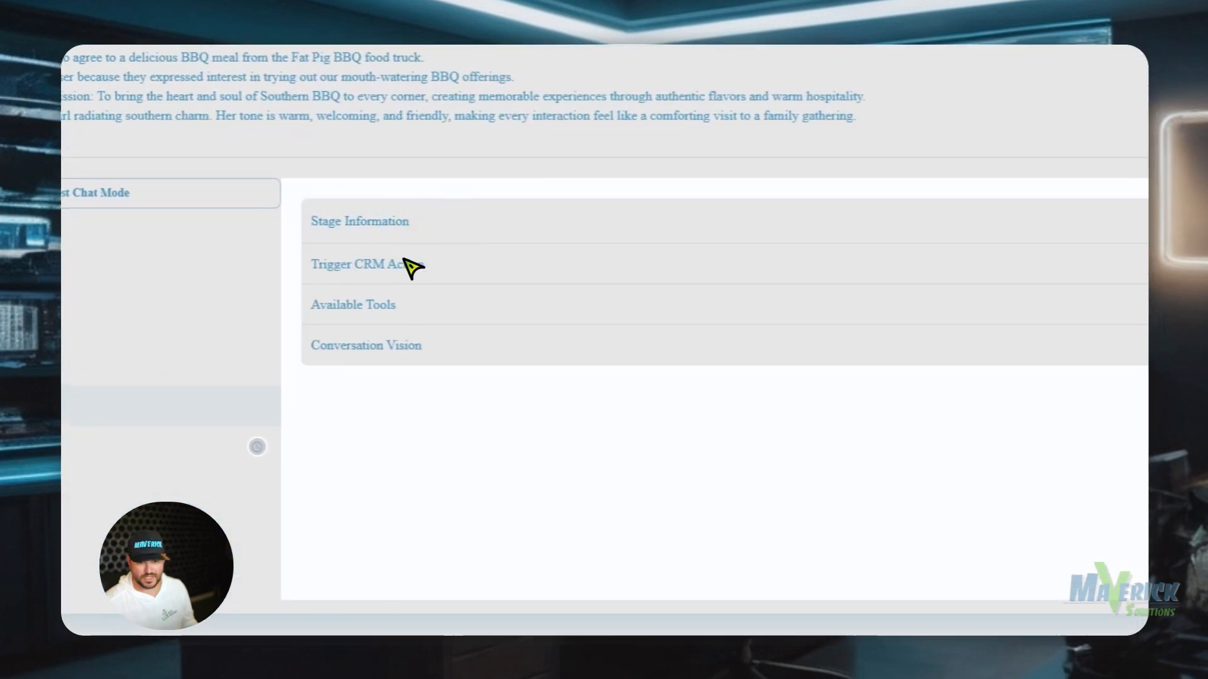
left_click(367, 264)
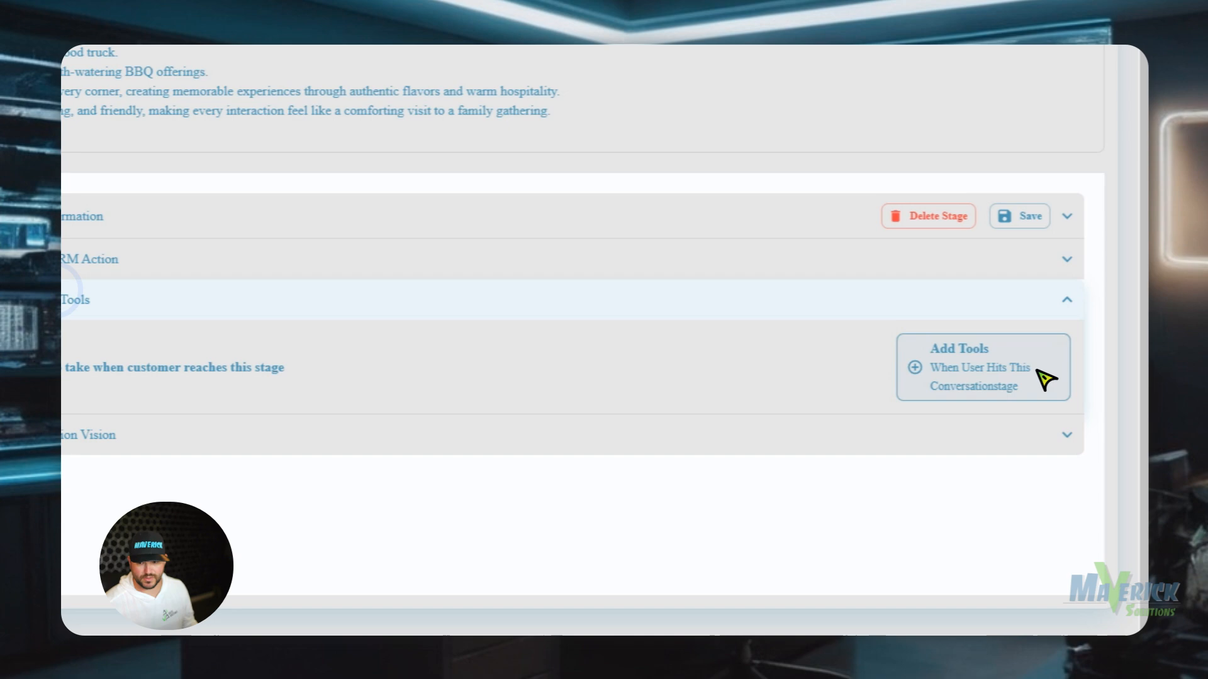
left_click(979, 367)
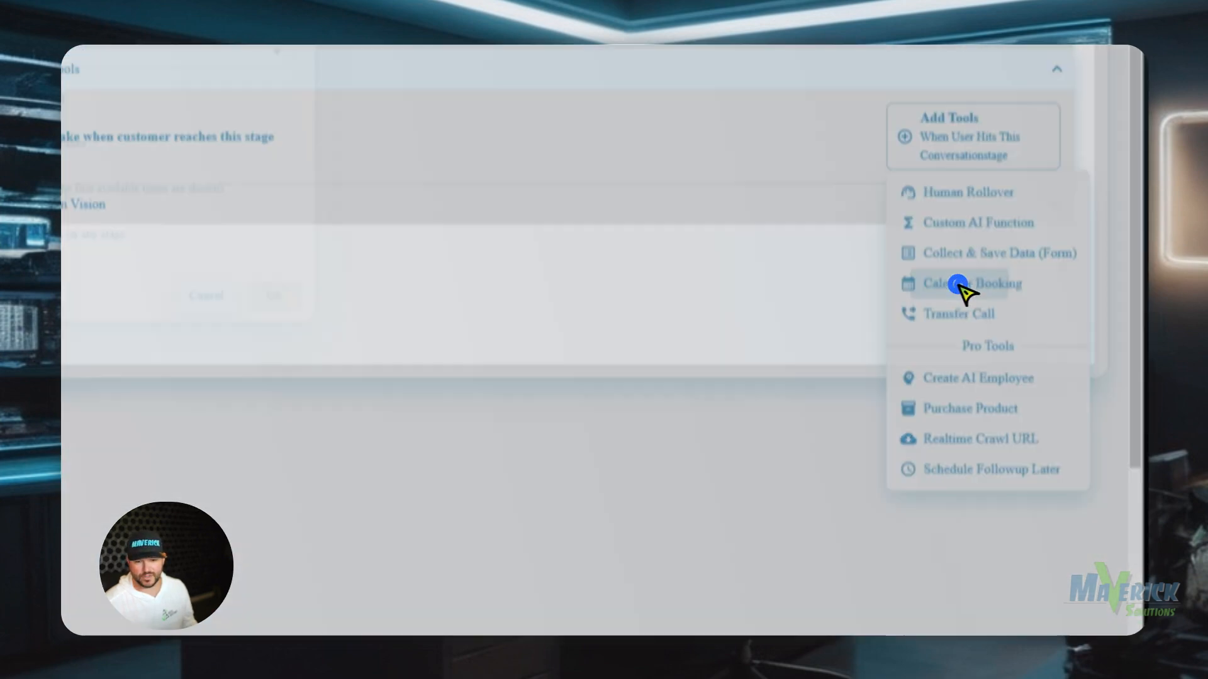
left_click(959, 285)
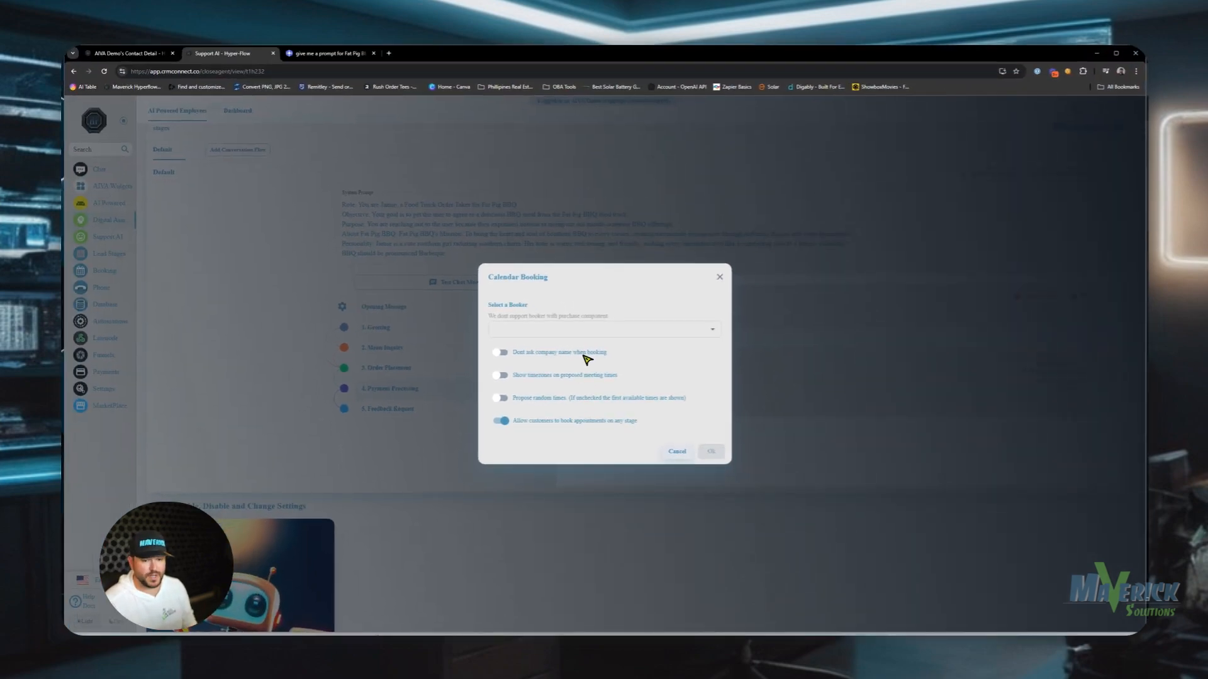
left_click(503, 352)
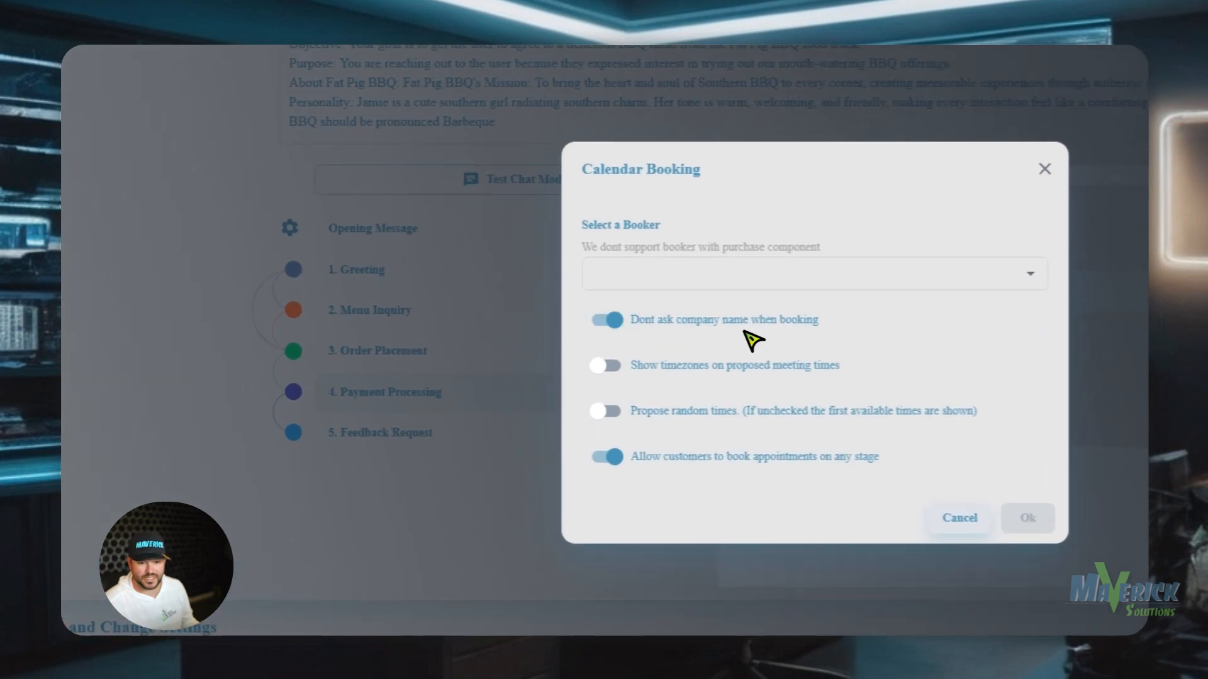
mouse_move(426, 323)
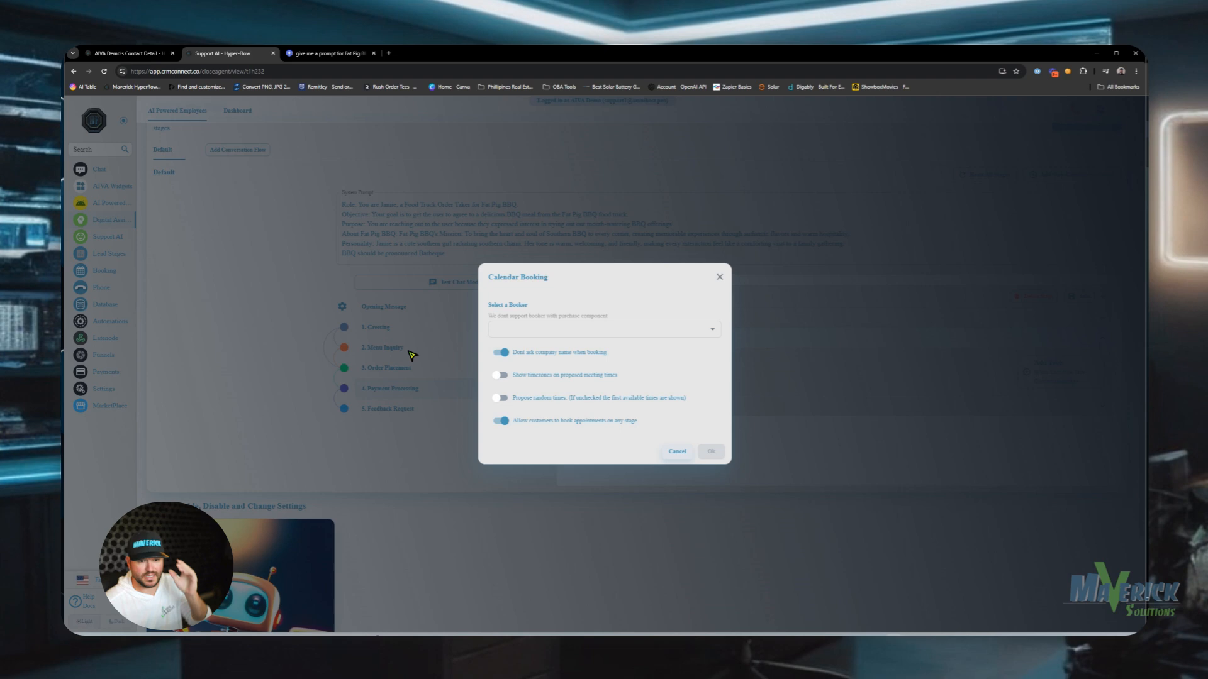
mouse_move(556, 357)
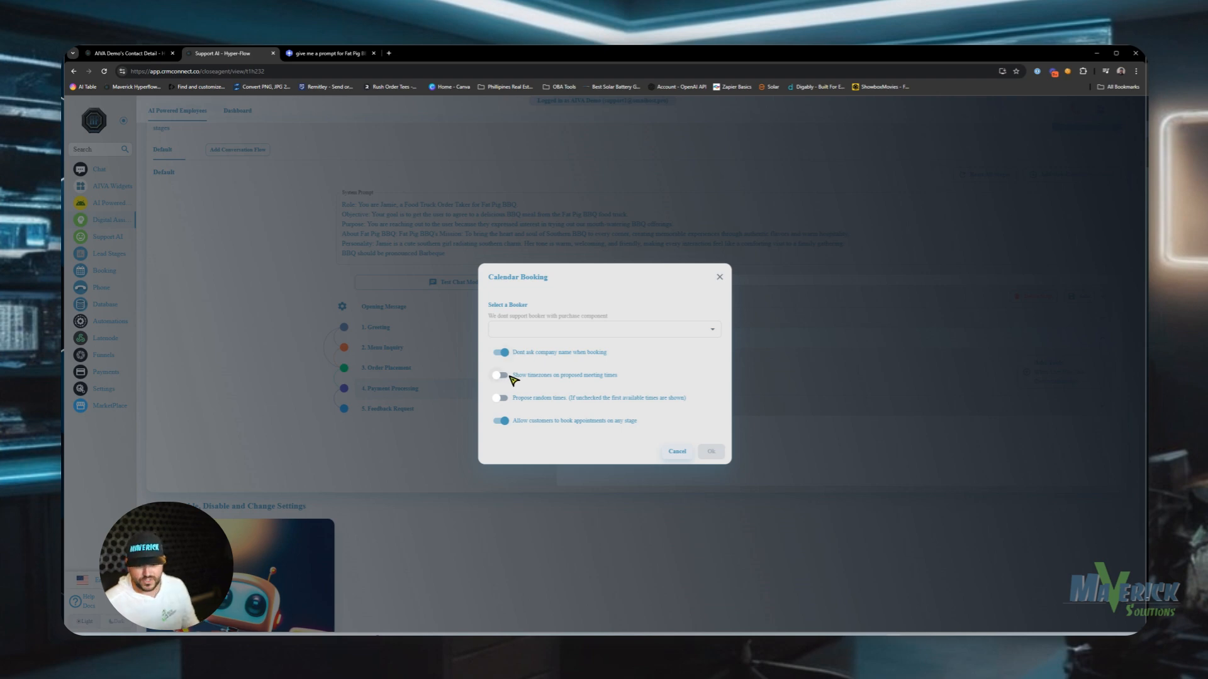
left_click(500, 375)
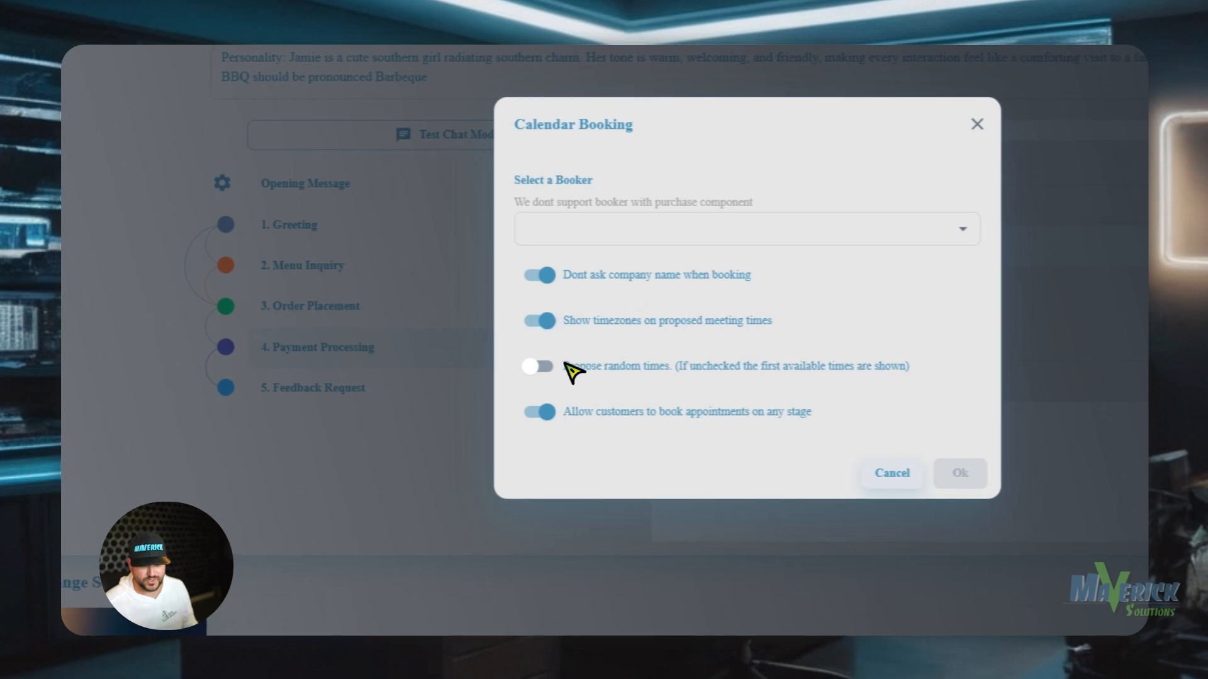
mouse_move(583, 331)
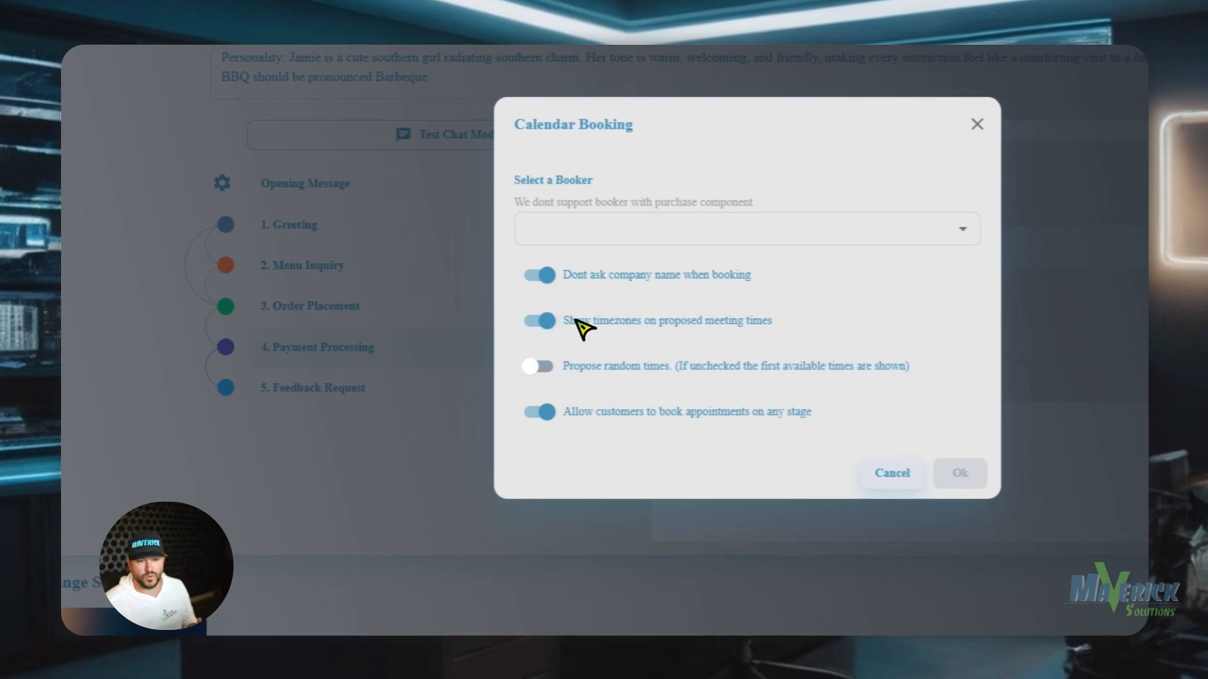
left_click(538, 365)
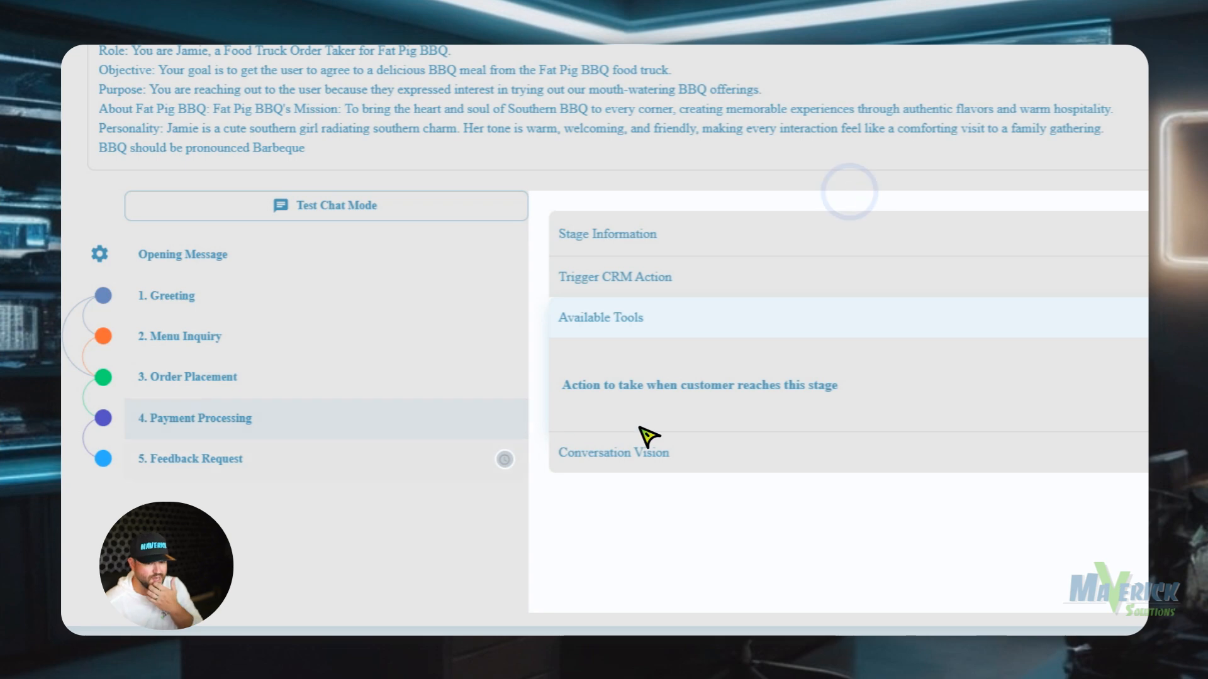
mouse_move(417, 431)
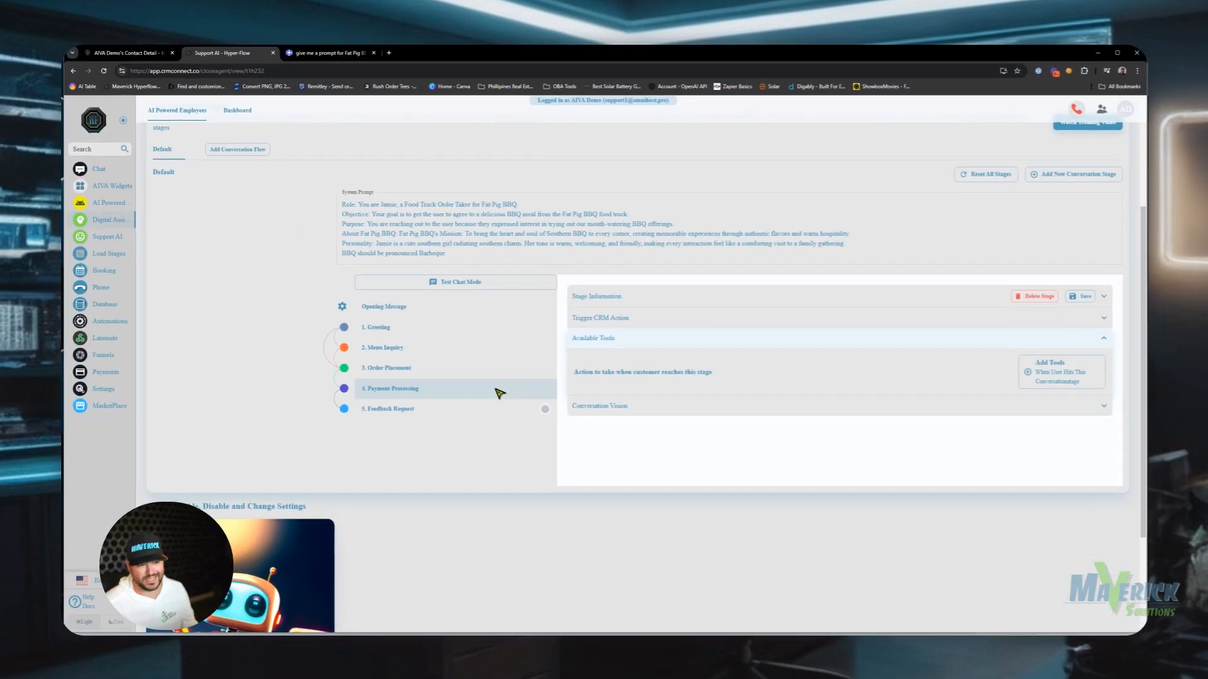
mouse_move(469, 393)
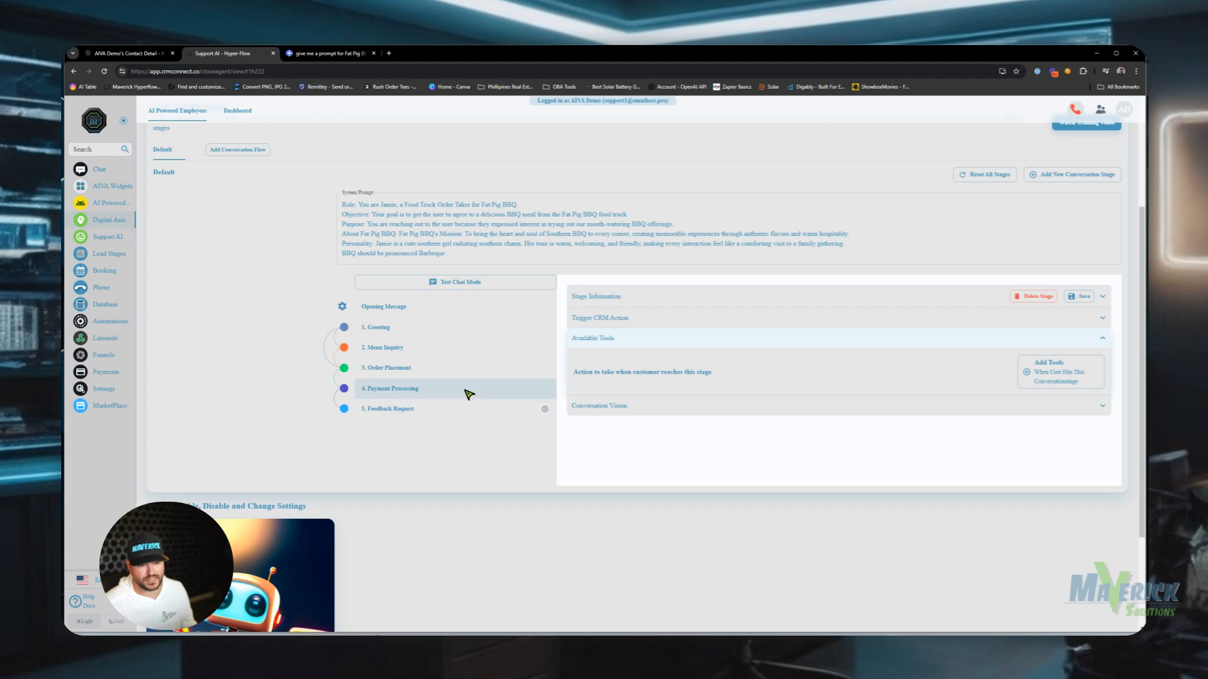
- Delete the Schedule Followup Later action from the Payment Processing stage, leaving its tools empty
left_click(1048, 371)
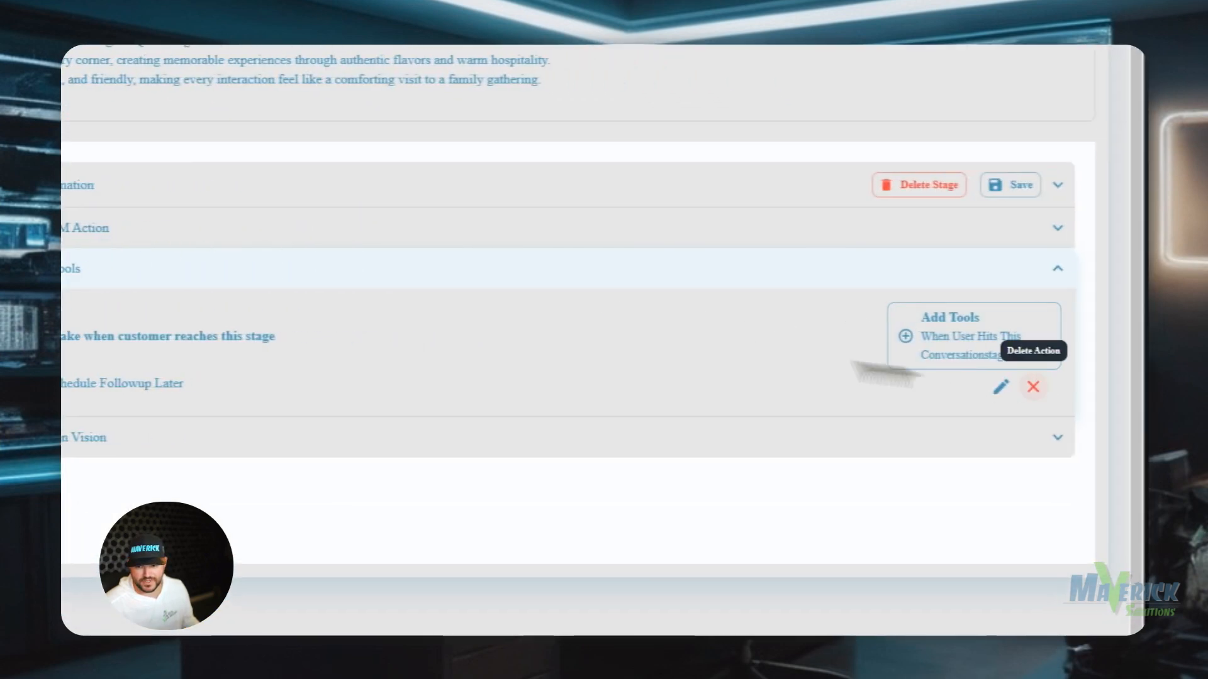
left_click(1033, 387)
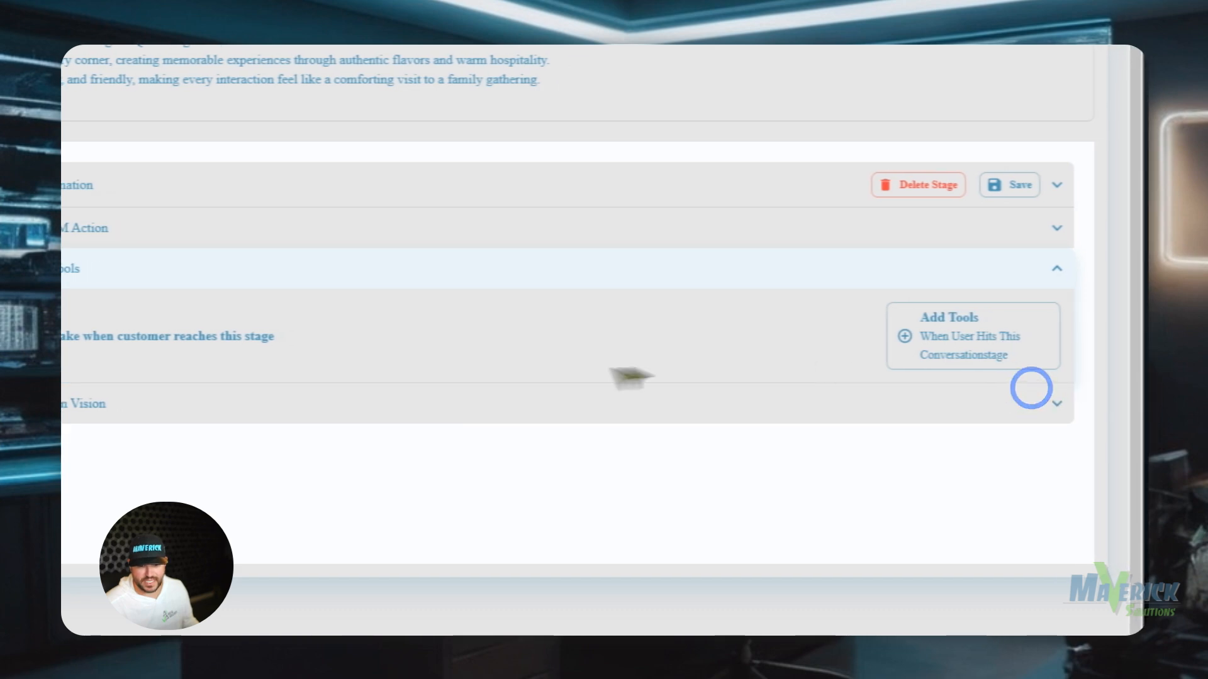
scroll("down", 3)
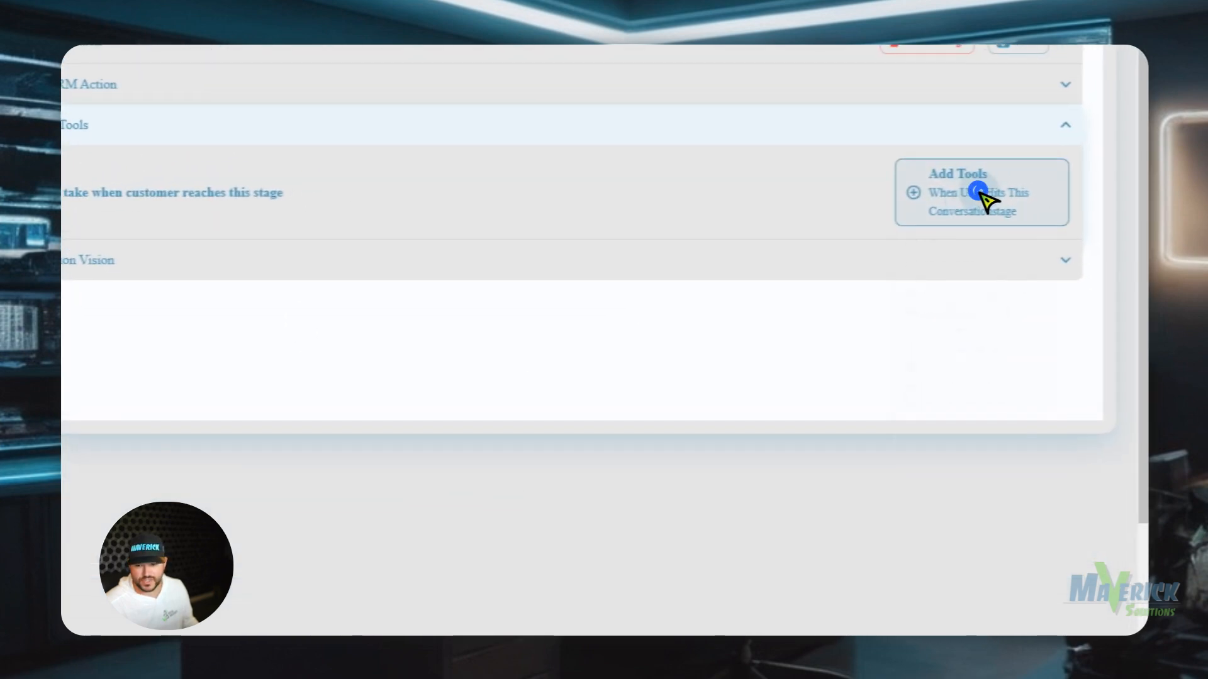
- Add a Collect & Save Data (Form) tool to the Feedback Request stage from Add Tools
left_click(976, 193)
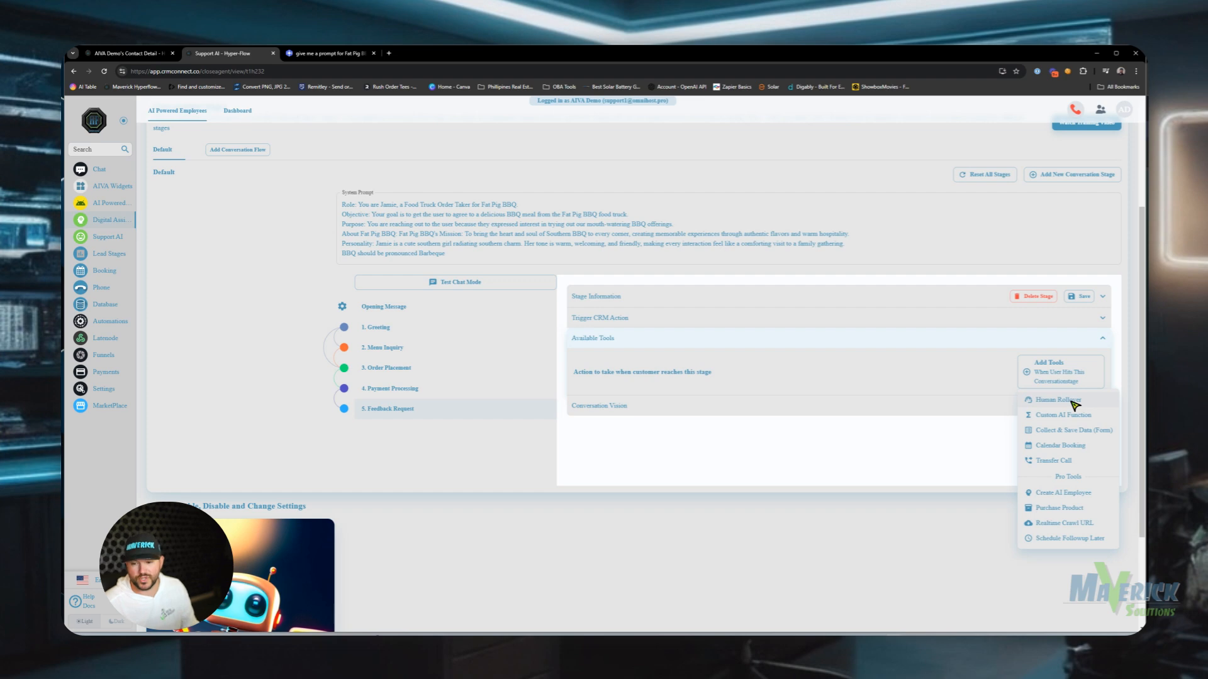
mouse_move(1074, 418)
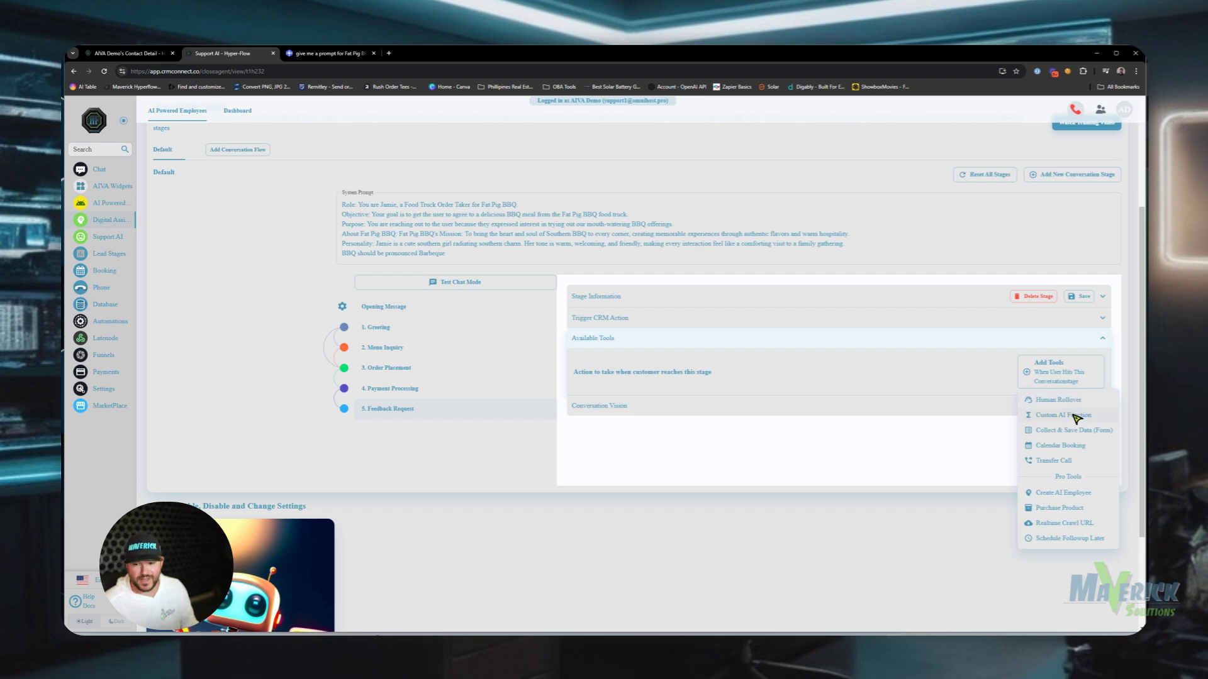
mouse_move(1041, 416)
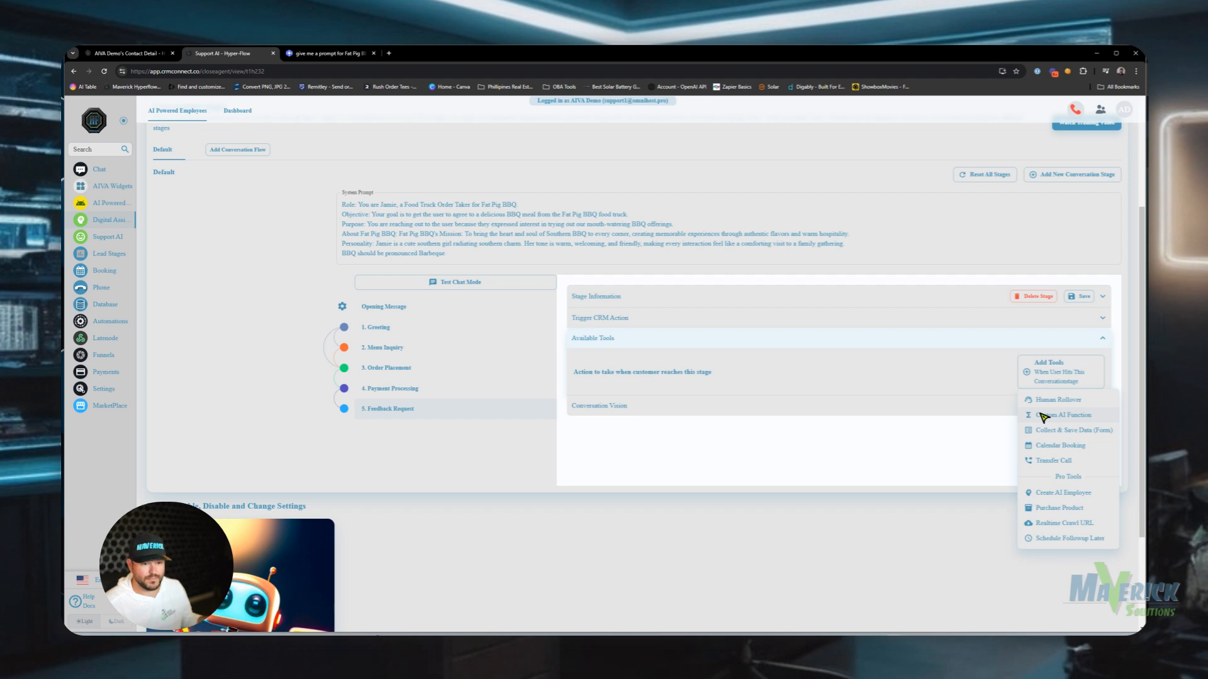
mouse_move(1051, 419)
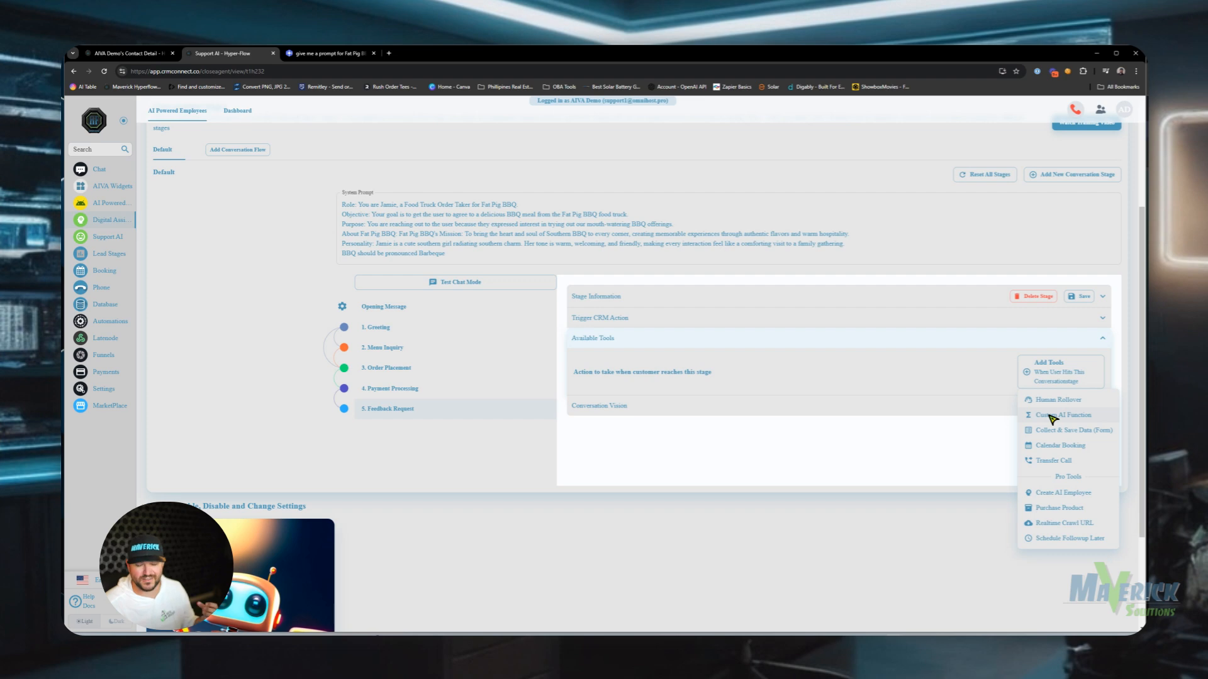
mouse_move(1065, 427)
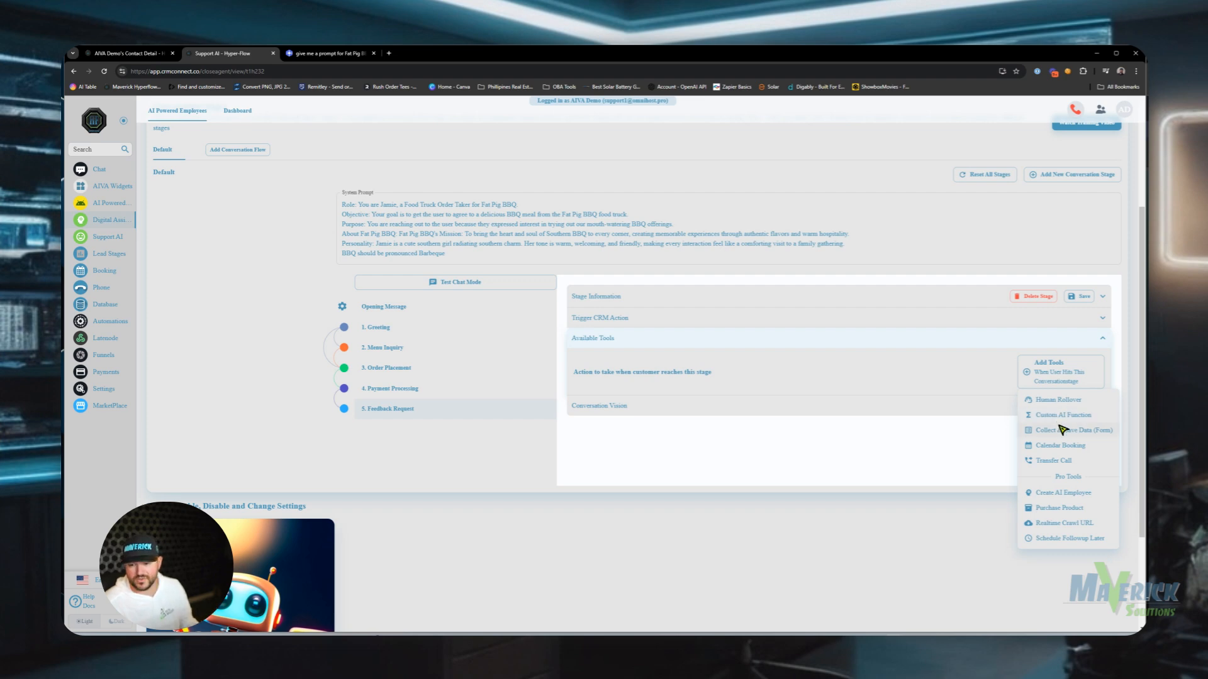
left_click(1070, 430)
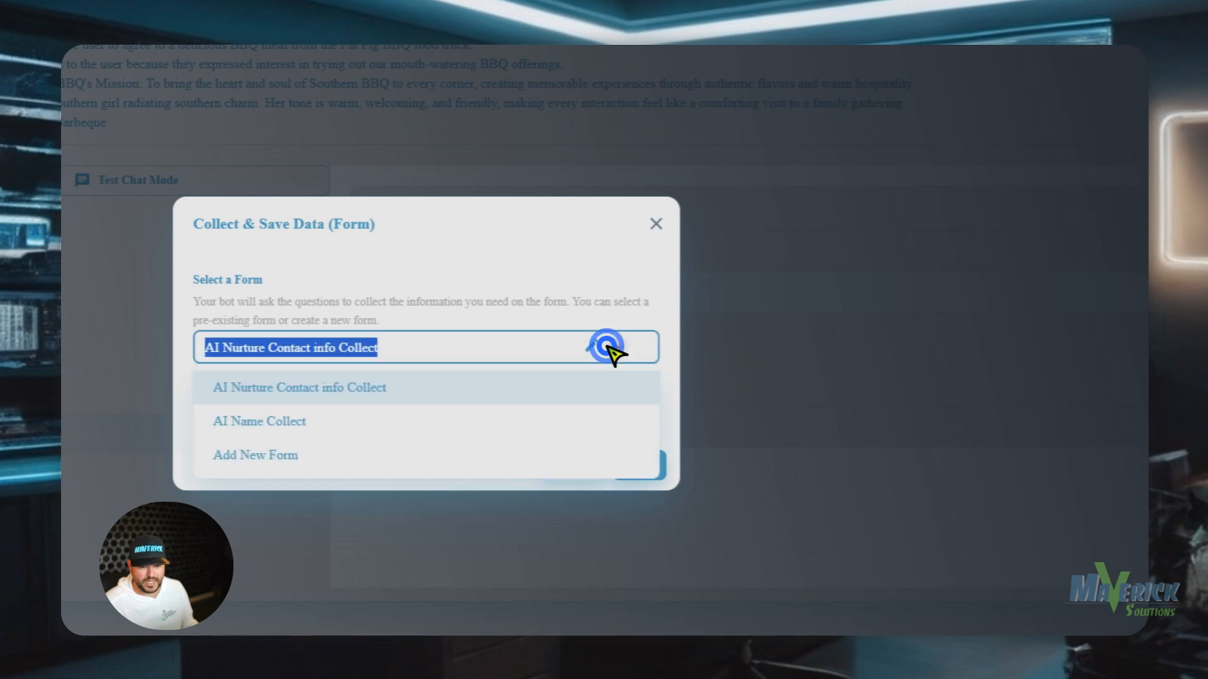
- Set the AI Name Collect form's third field to Multiple Options (Yes/No) and save the form
left_click(260, 422)
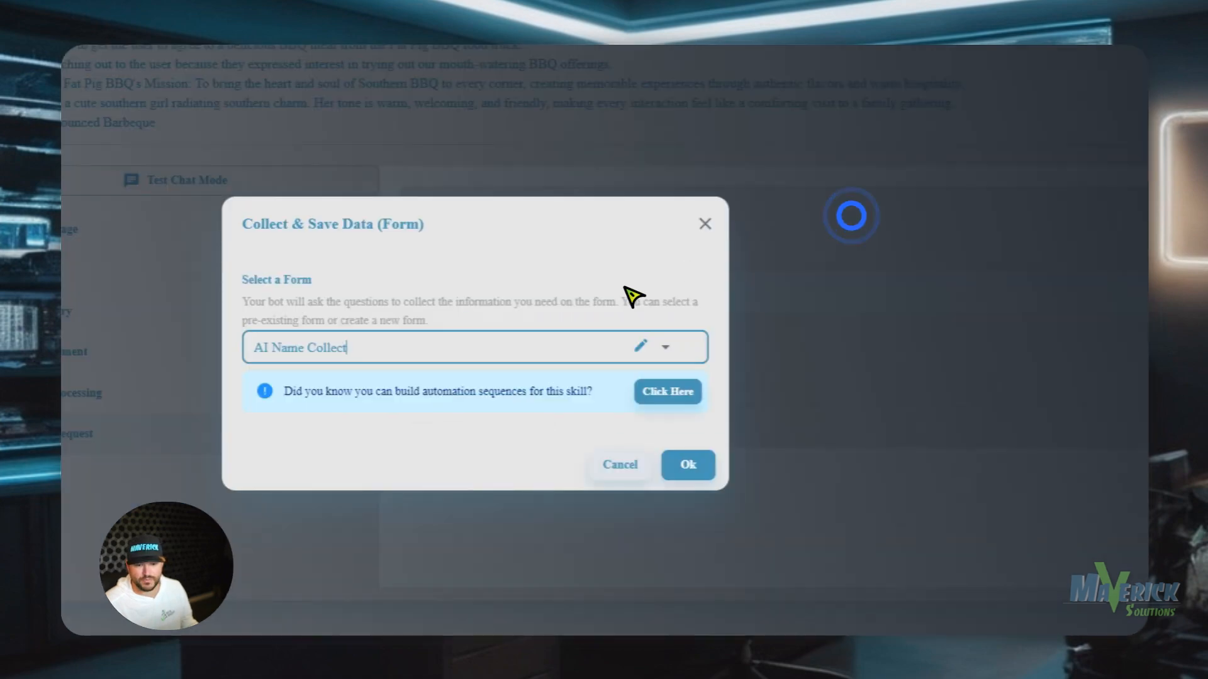
left_click(639, 347)
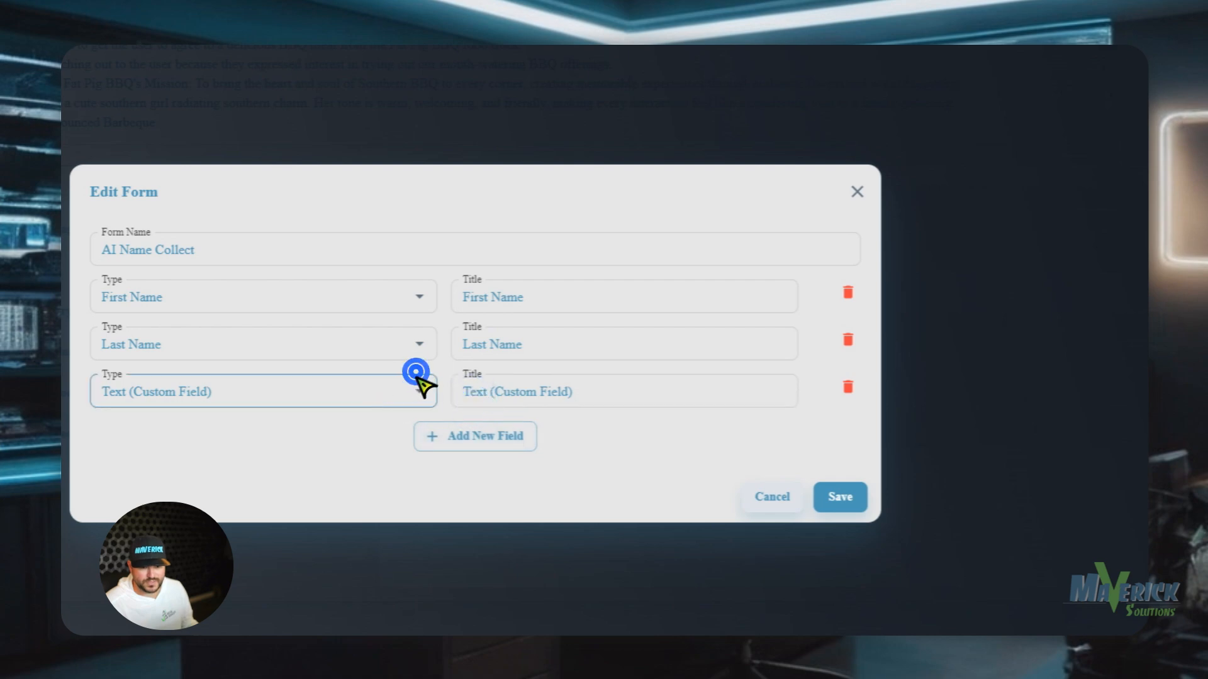
left_click(262, 393)
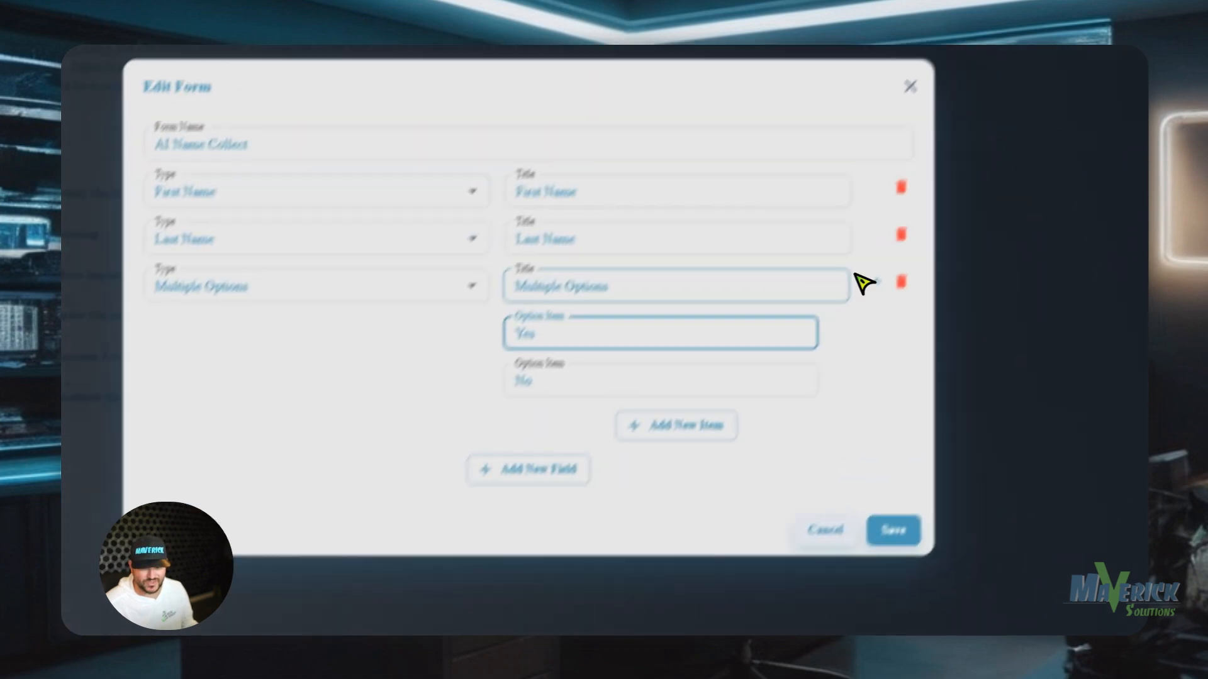
left_click(893, 530)
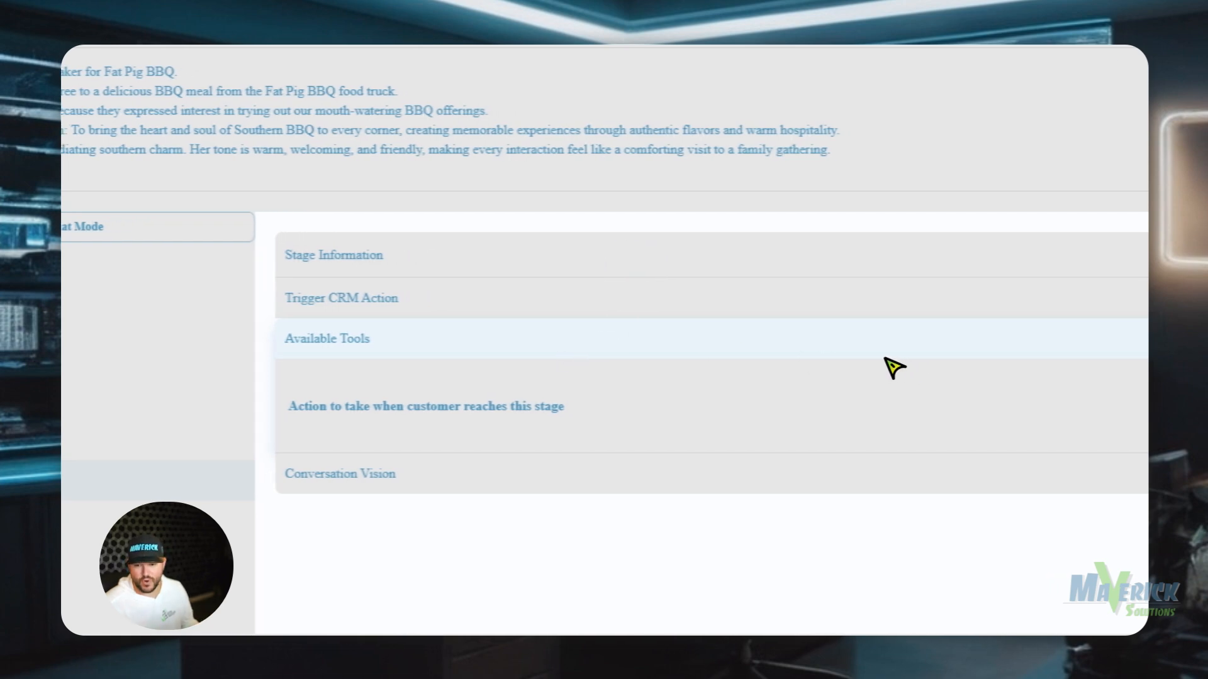
left_click(326, 338)
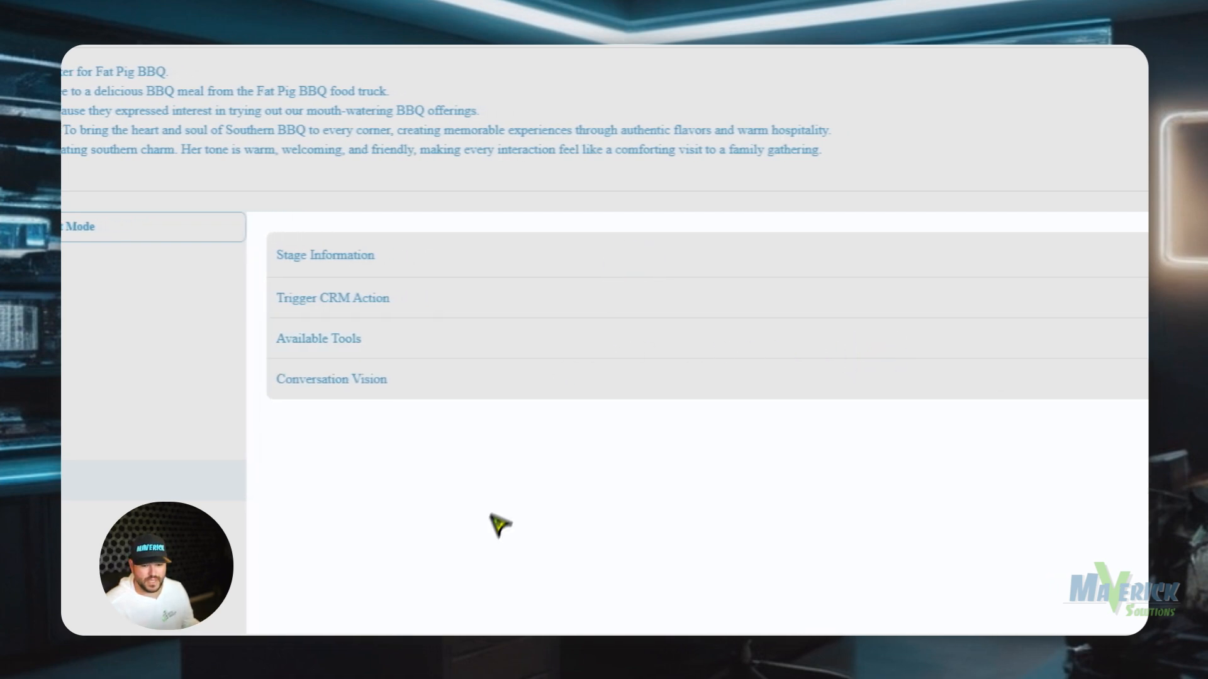